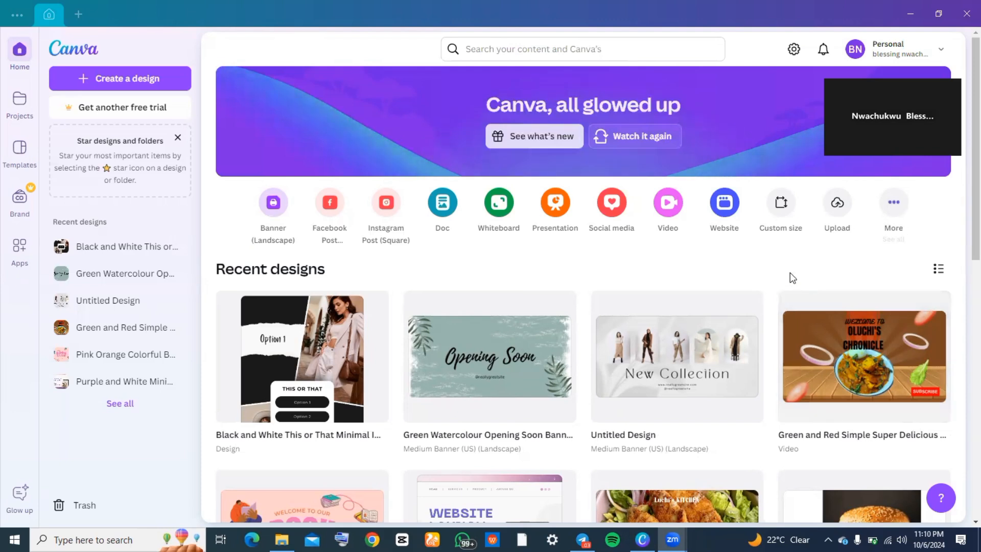
Step: Search the Canva home page for 'website' to list matching designs and templates
{"action": "left_click", "coordinate": [581, 49]}
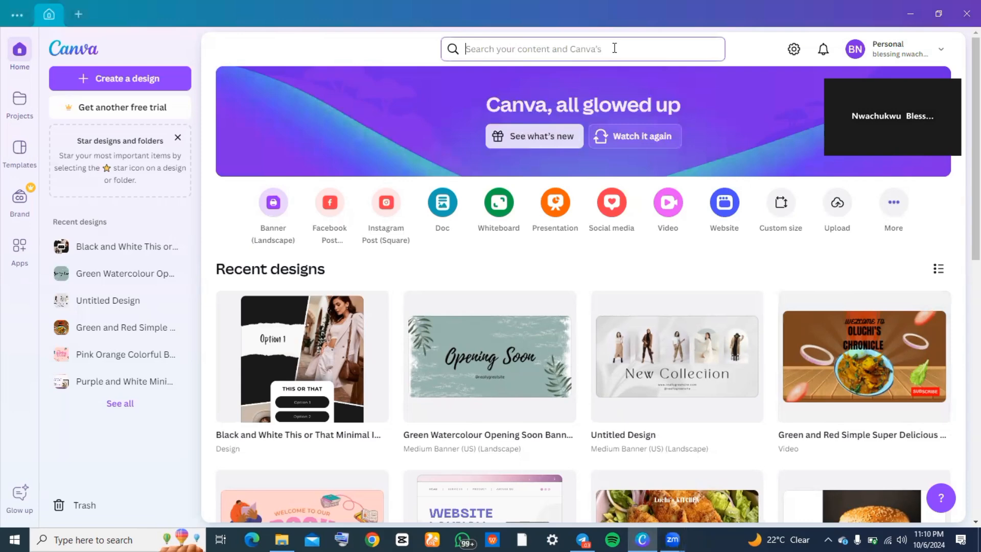
{"action": "left_click", "coordinate": [581, 48]}
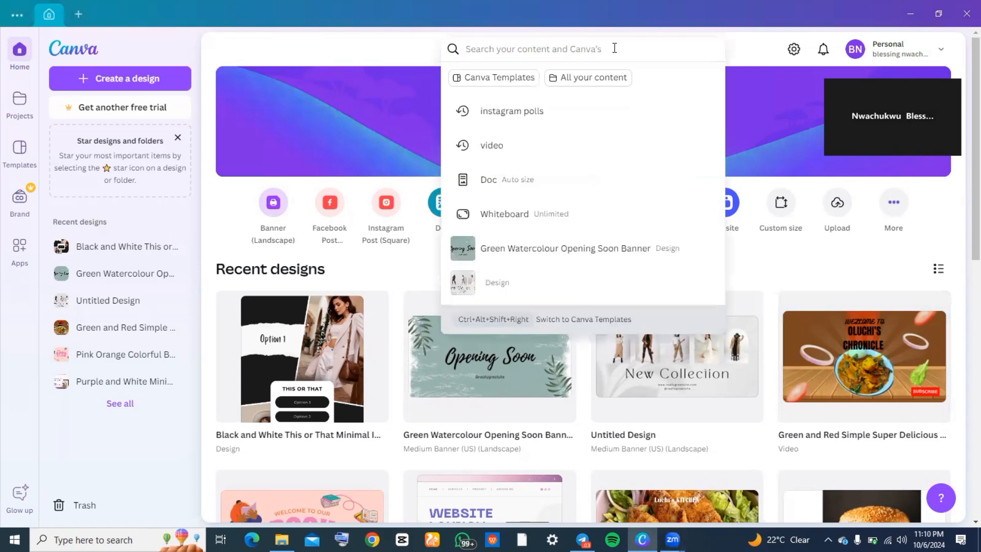
{"action": "type", "text": "w"}
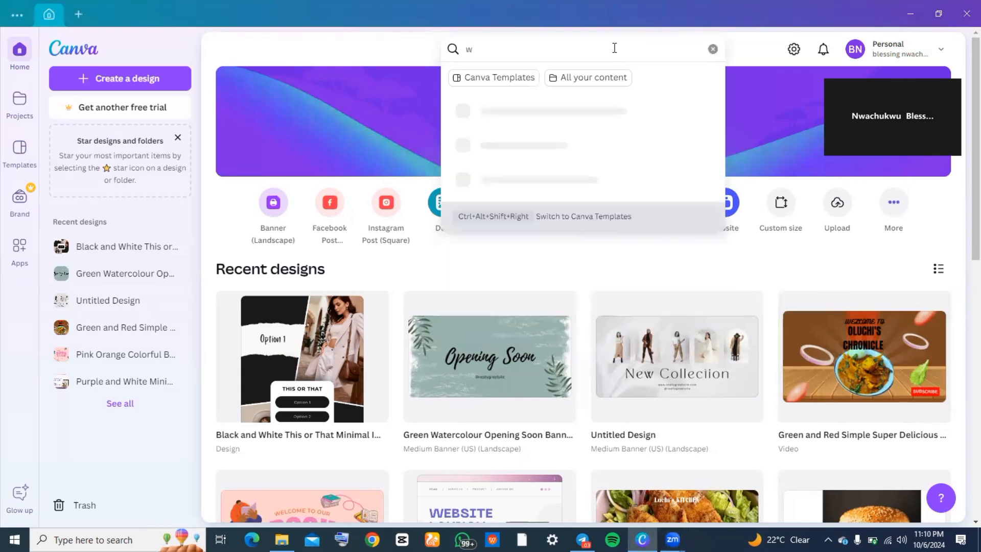
{"action": "type", "text": "ebsite"}
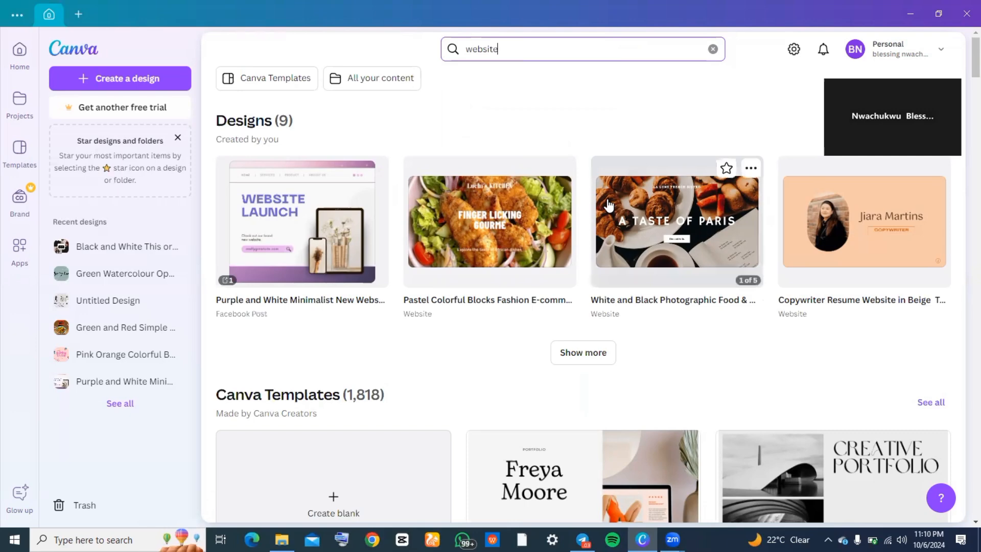
Step: Scroll down the template results toward The Sunday Bite restaurant website template
{"action": "scroll", "scroll_direction": "down", "scroll_amount": 3}
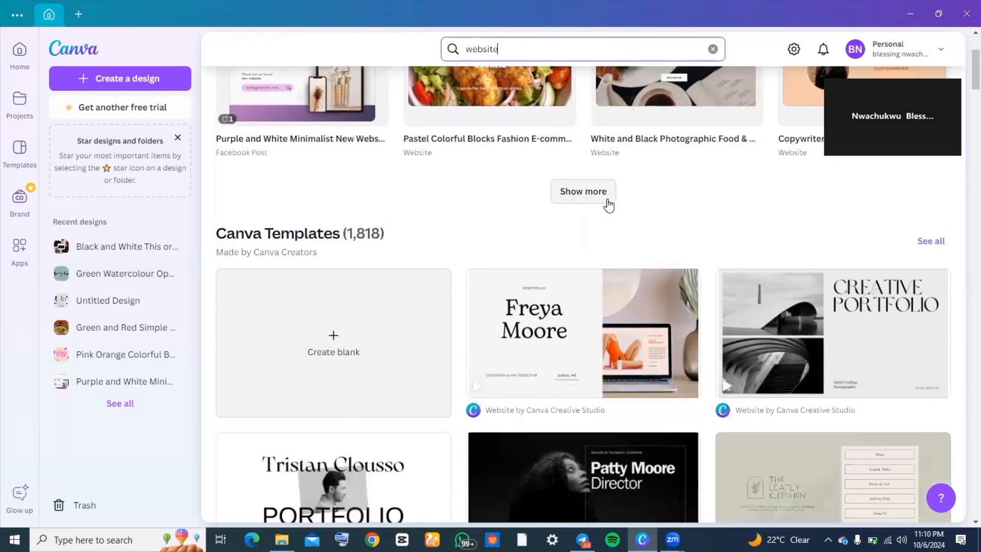
{"action": "scroll", "scroll_direction": "down", "scroll_amount": 3}
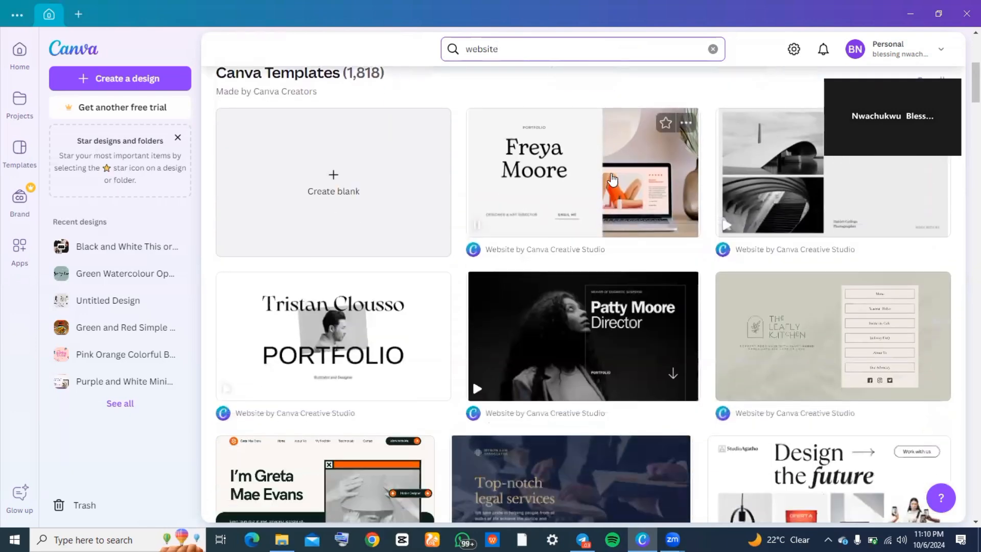
{"action": "scroll", "scroll_direction": "down", "scroll_amount": 3}
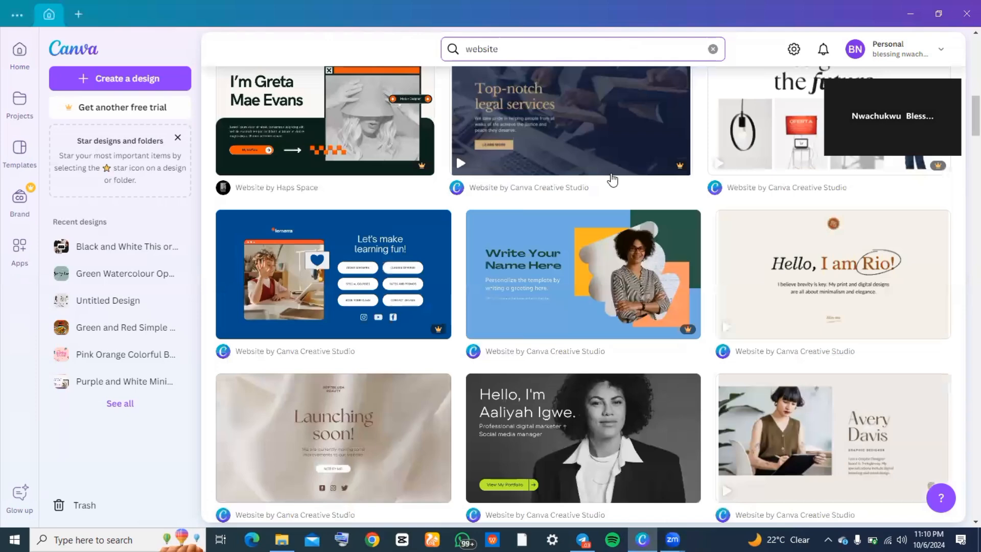
{"action": "scroll", "scroll_direction": "down", "scroll_amount": 3}
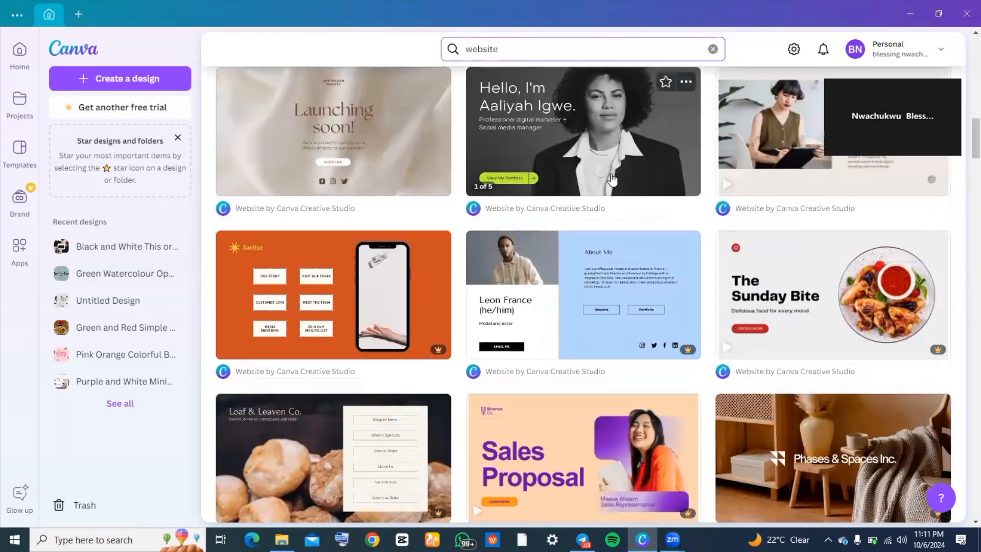
{"action": "scroll", "scroll_direction": "down", "scroll_amount": 3}
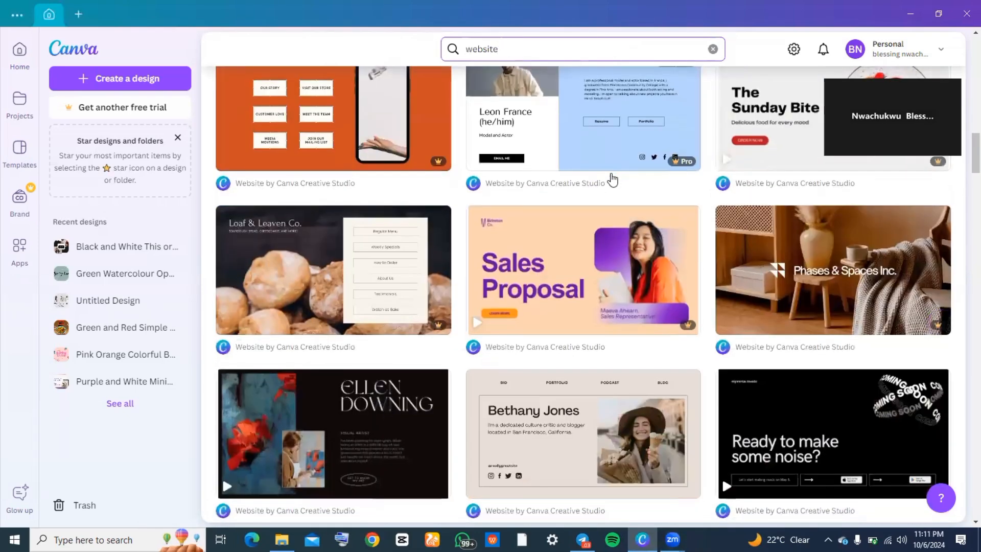
{"action": "scroll", "scroll_direction": "down", "scroll_amount": 3}
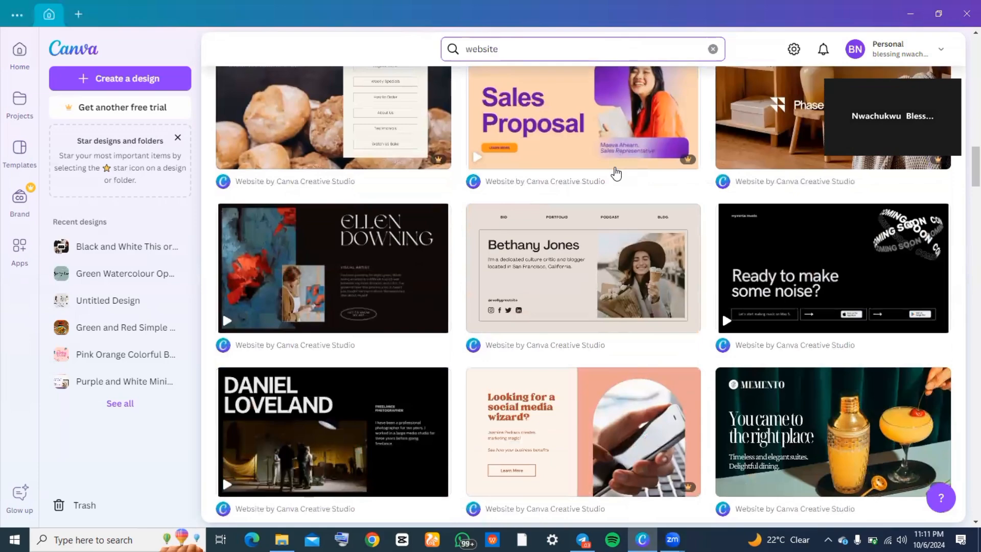
{"action": "scroll", "scroll_direction": "down", "scroll_amount": 3}
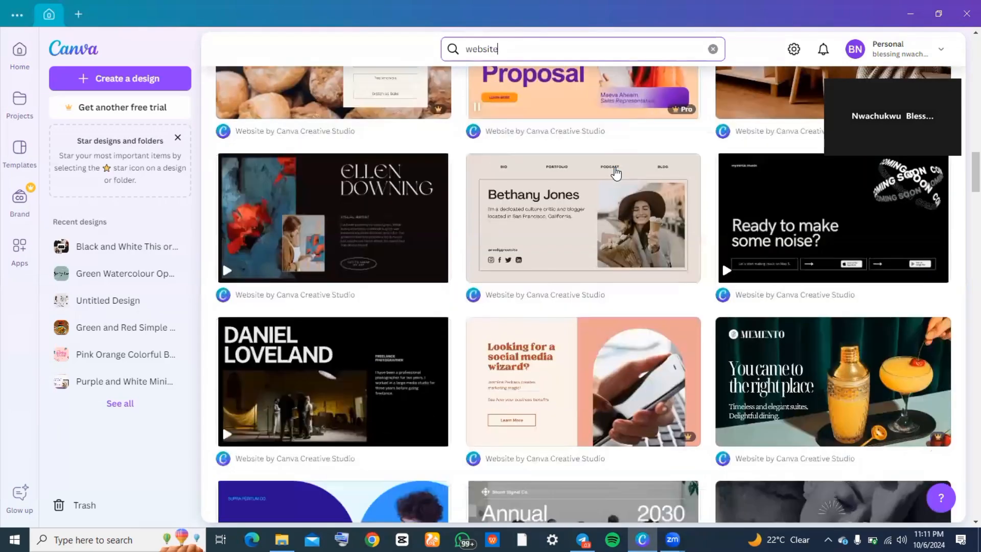
{"action": "scroll", "scroll_direction": "down", "scroll_amount": 3}
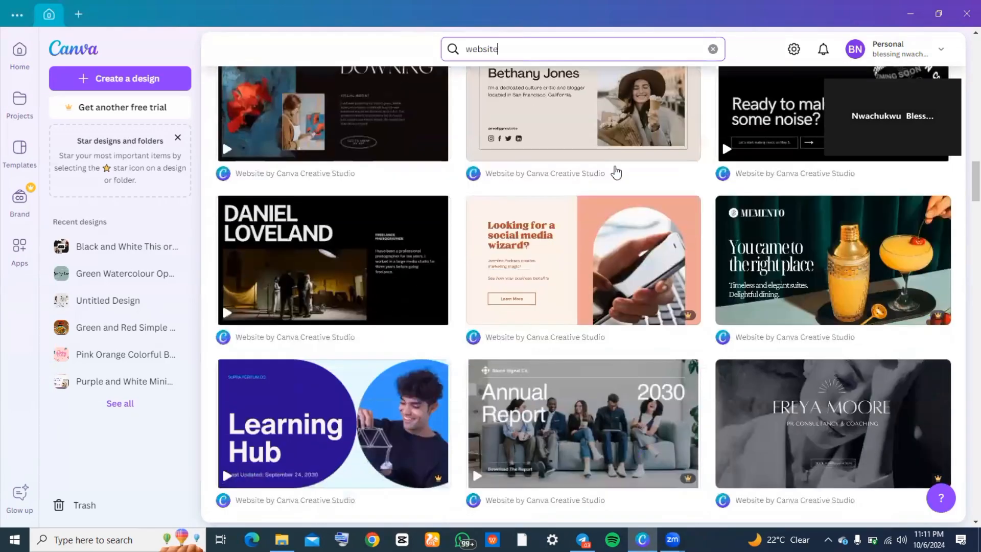
{"action": "scroll", "scroll_direction": "down", "scroll_amount": 3}
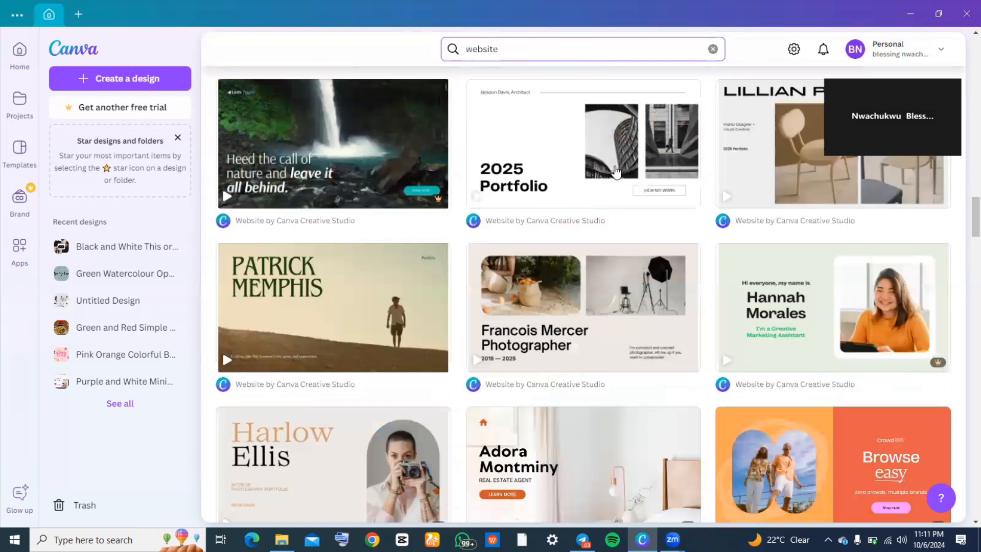
{"action": "scroll", "scroll_direction": "down", "scroll_amount": 3}
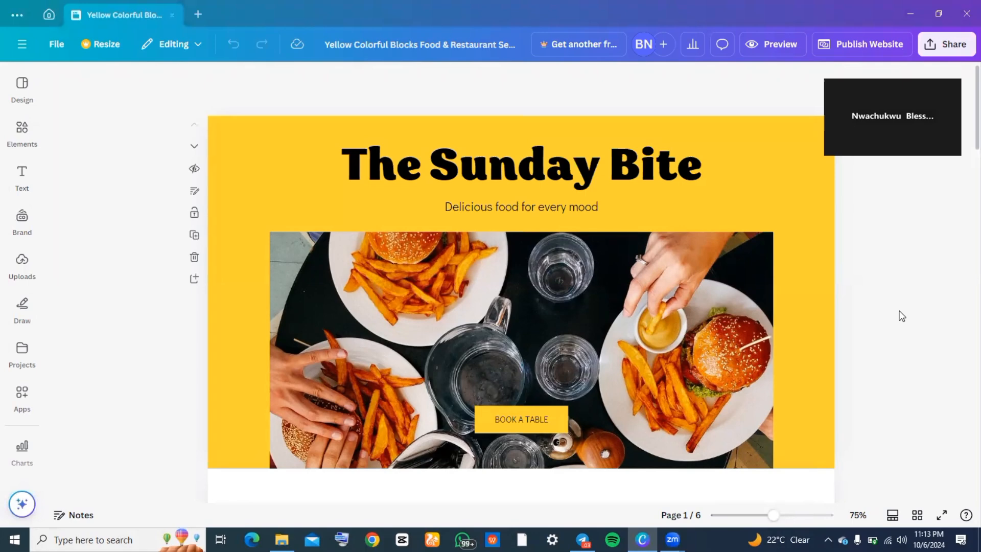
Step: Delete the burger and fries photo from the Sunday Bite home page
{"action": "left_click", "coordinate": [595, 435]}
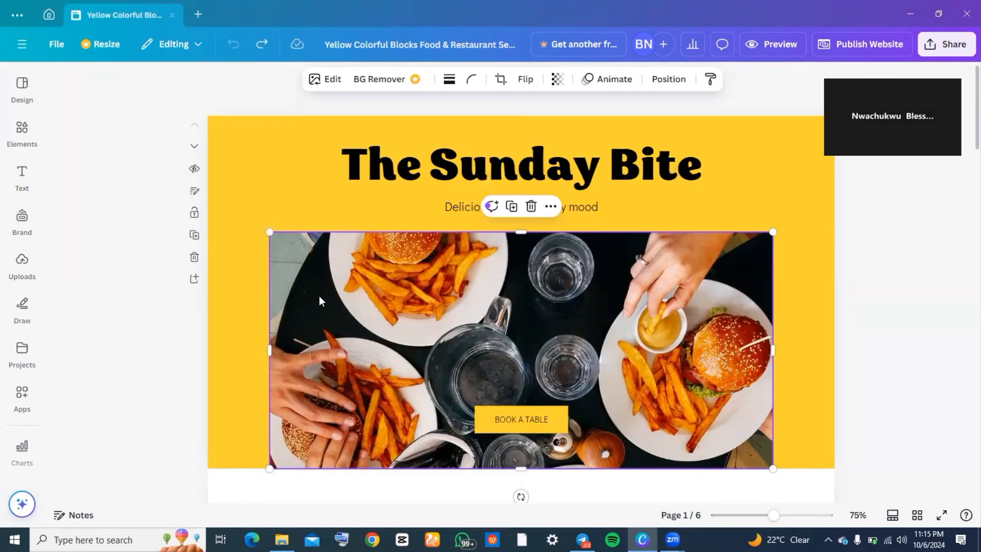
{"action": "mouse_move", "coordinate": [413, 359]}
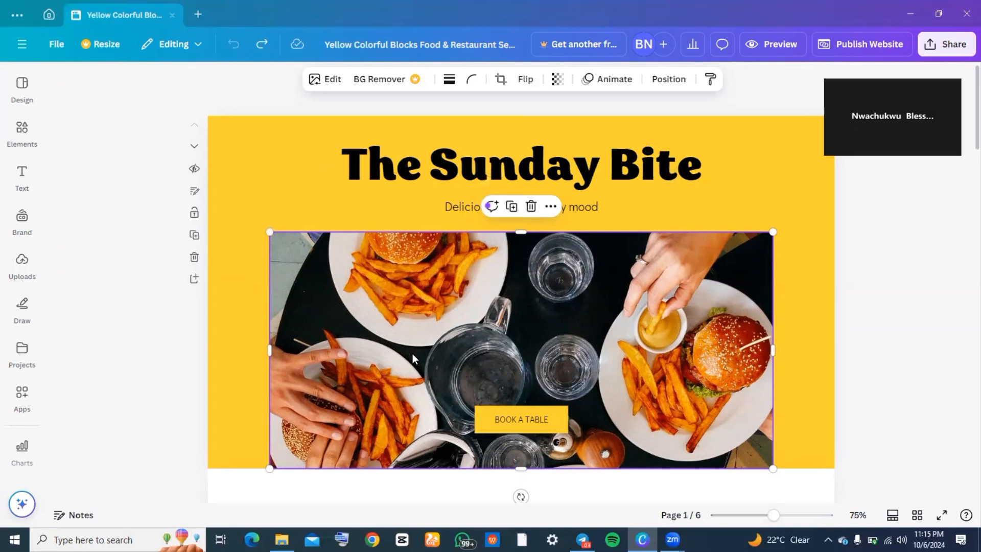
{"action": "left_click", "coordinate": [521, 164]}
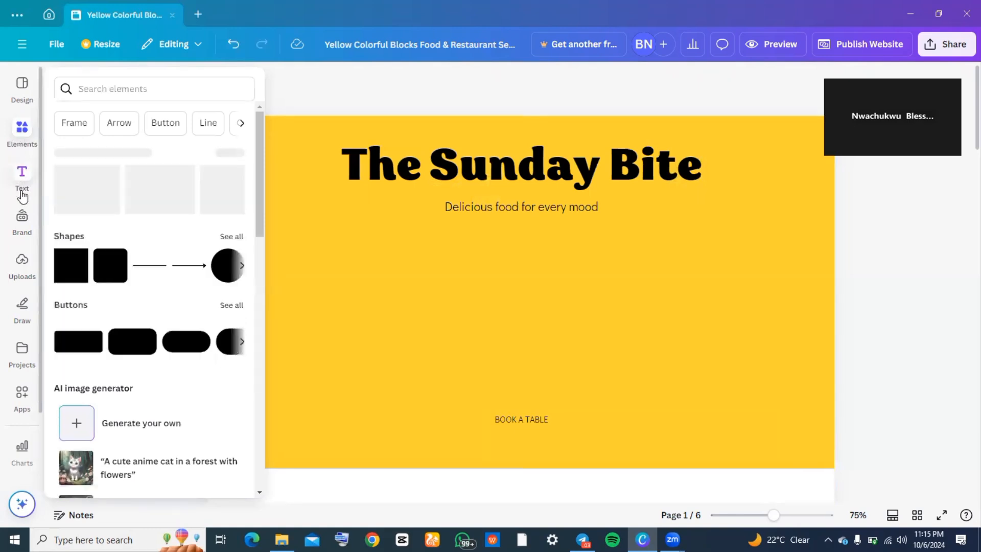
Step: Browse the Uploads panel for the spicy noodle photo to add to the home page
{"action": "left_click", "coordinate": [21, 261]}
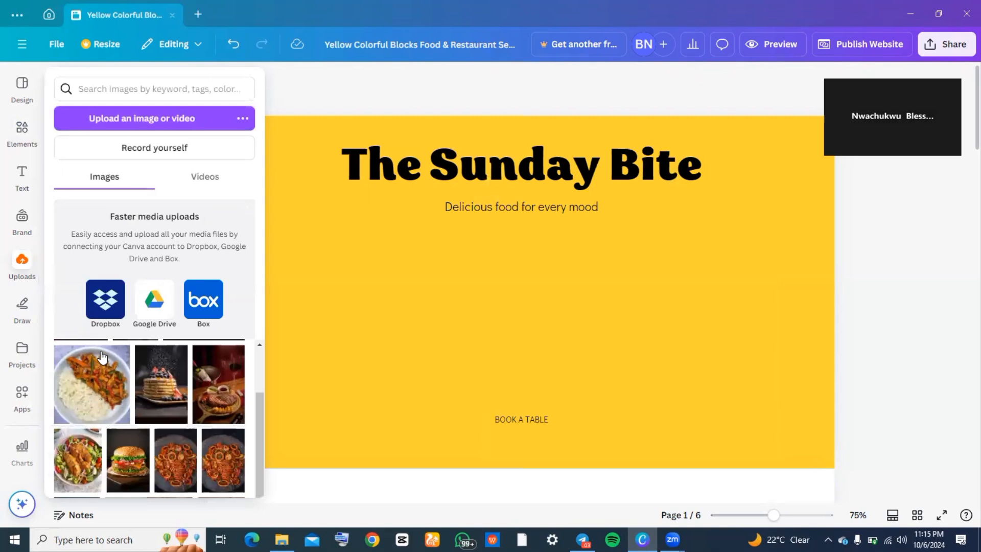
{"action": "scroll", "scroll_direction": "down", "scroll_amount": 3}
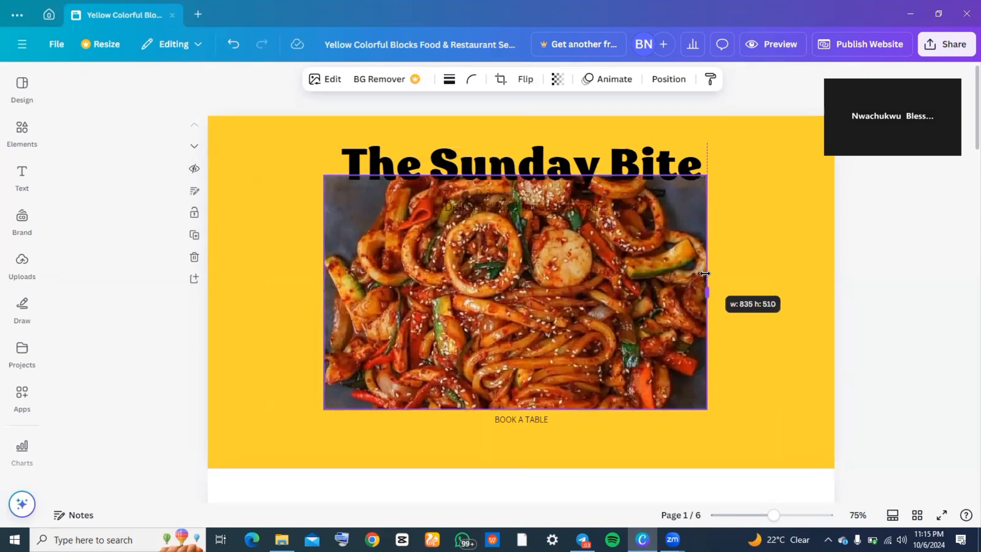
Step: Resize the noodle photo and set it as the home page background via Replace background
{"action": "left_click_drag", "start_coordinate": [705, 274], "coordinate": [759, 275]}
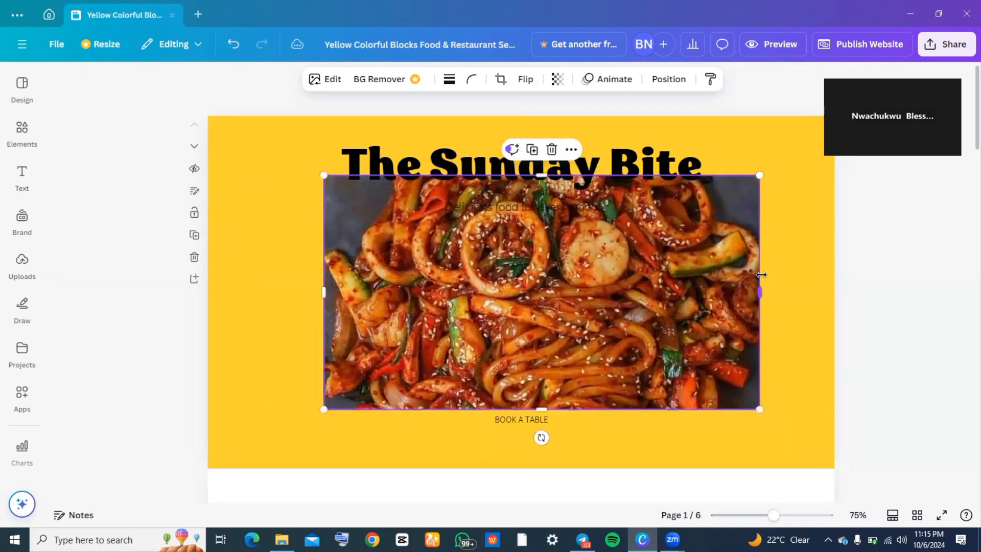
{"action": "left_click_drag", "start_coordinate": [759, 291], "coordinate": [754, 294]}
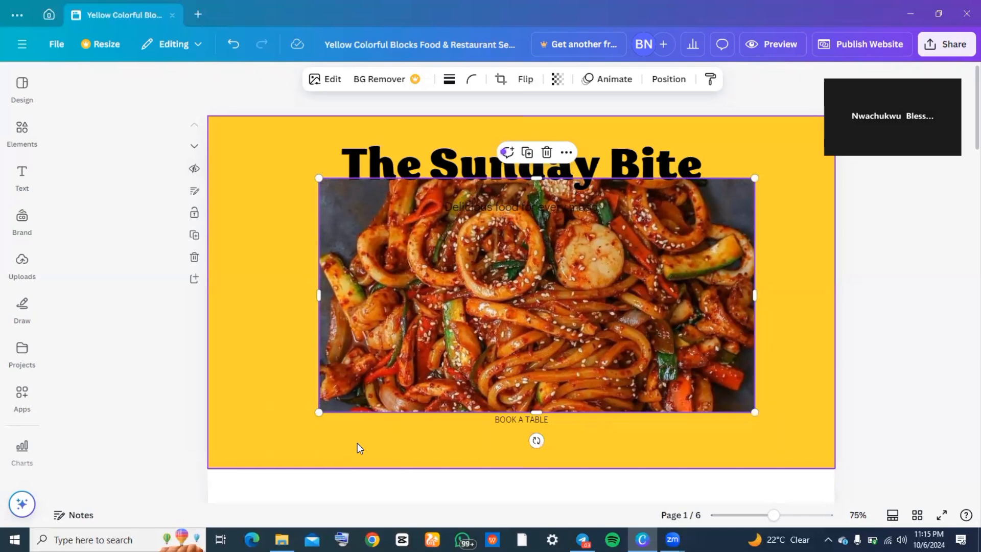
{"action": "left_click", "coordinate": [566, 152]}
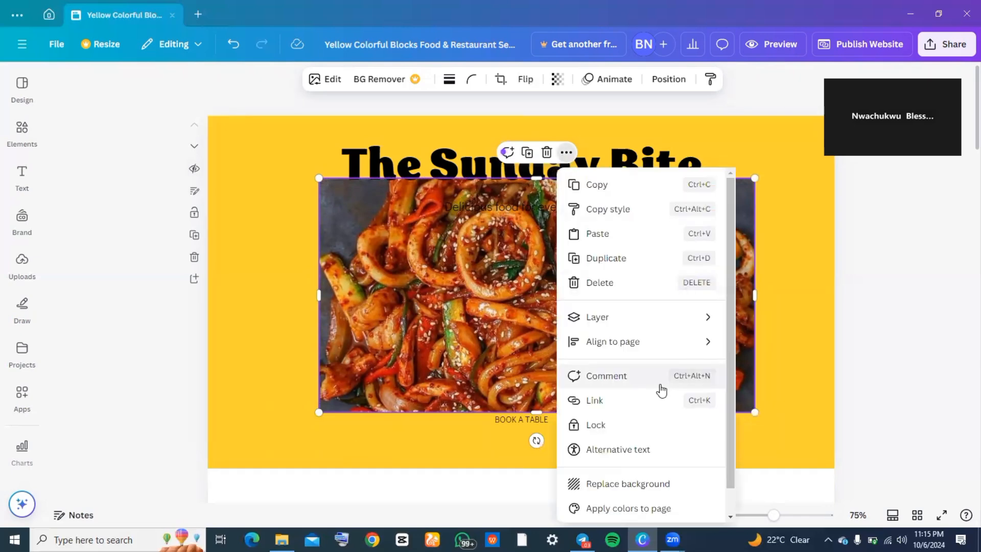
{"action": "left_click", "coordinate": [615, 485]}
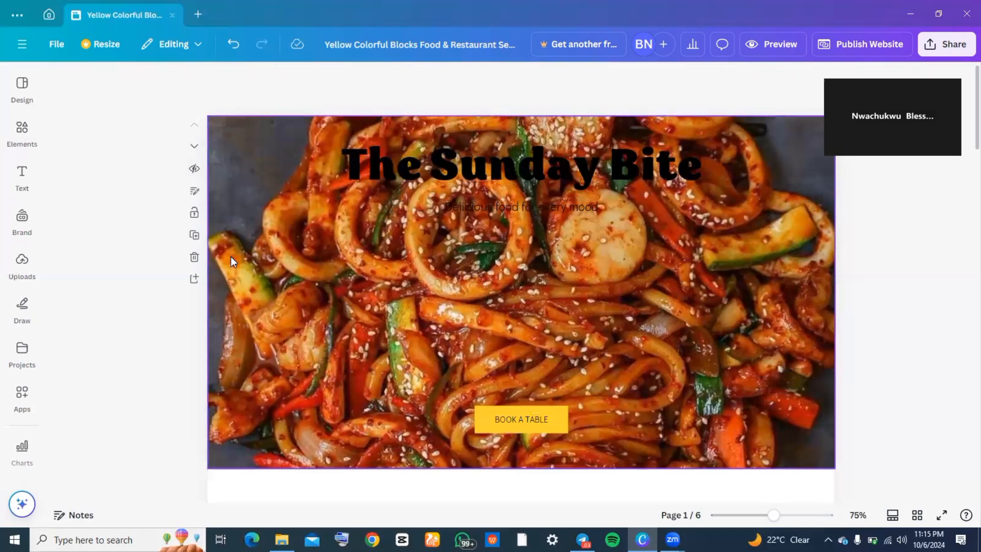
{"action": "mouse_move", "coordinate": [22, 263]}
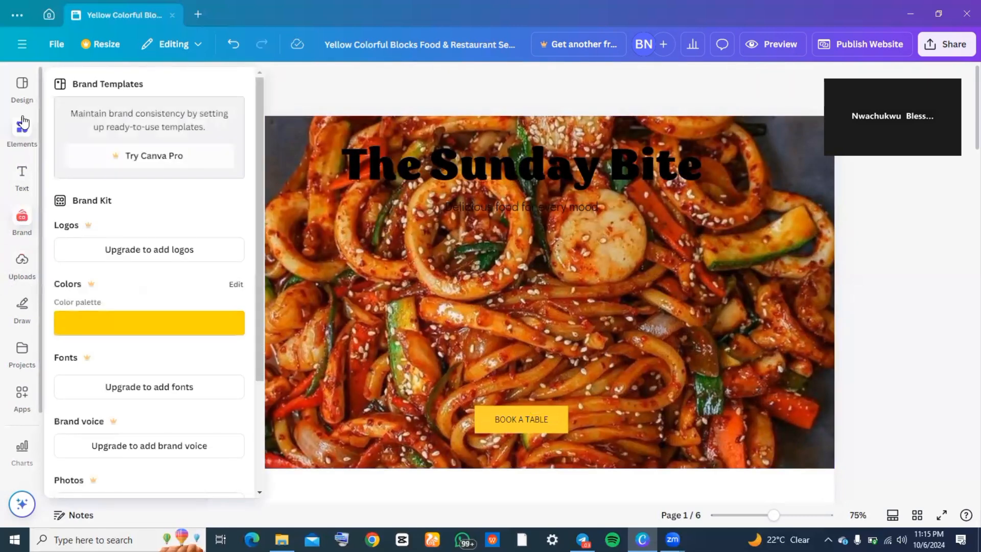
Step: Show the Elements library with shapes and buttons beside the home page
{"action": "left_click", "coordinate": [22, 118]}
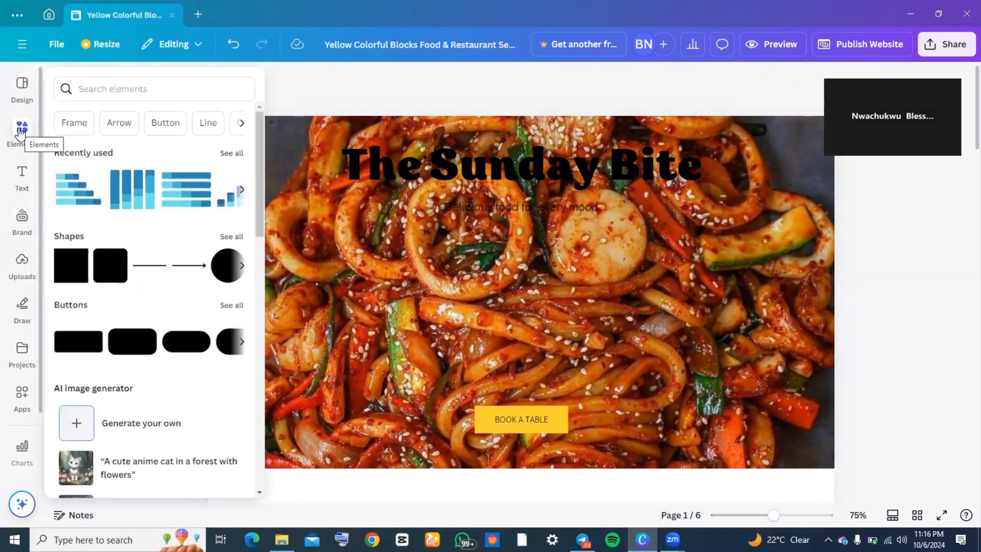
{"action": "mouse_move", "coordinate": [113, 266]}
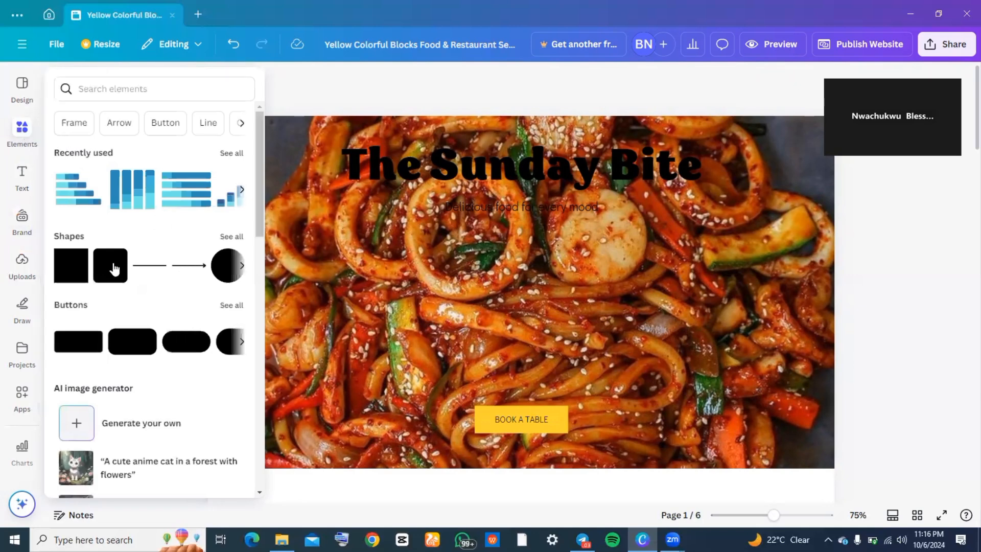
{"action": "mouse_move", "coordinate": [118, 312]}
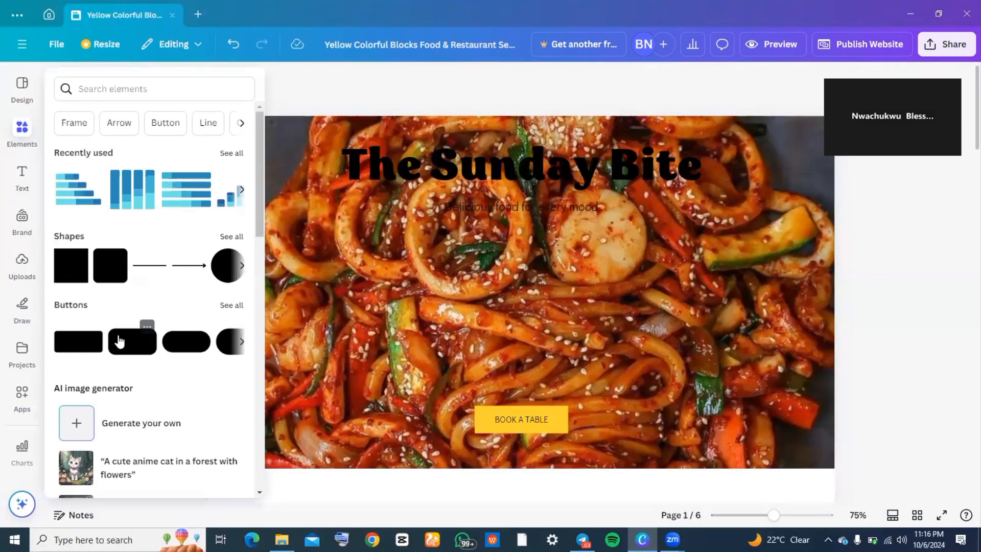
{"action": "mouse_move", "coordinate": [147, 277]}
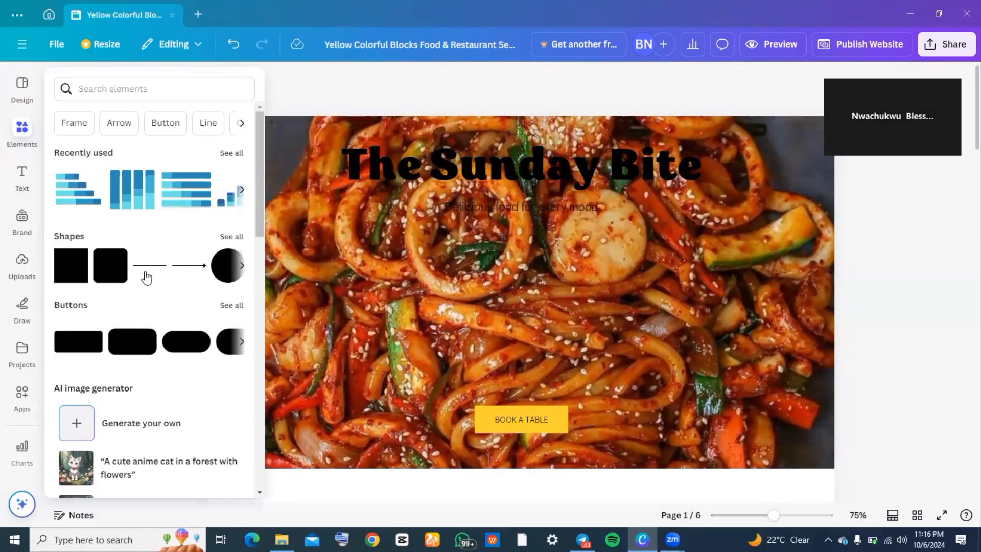
Step: Replace the hero title text 'The Sunday Bite' with 'luchis' for the LUCHIS KITCHEN heading
{"action": "left_click", "coordinate": [520, 214]}
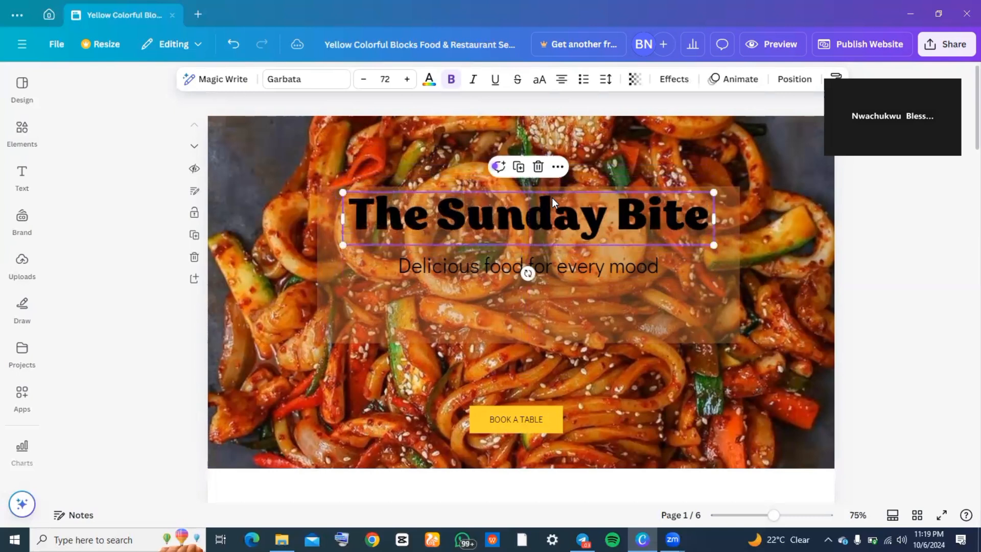
{"action": "mouse_move", "coordinate": [926, 297]}
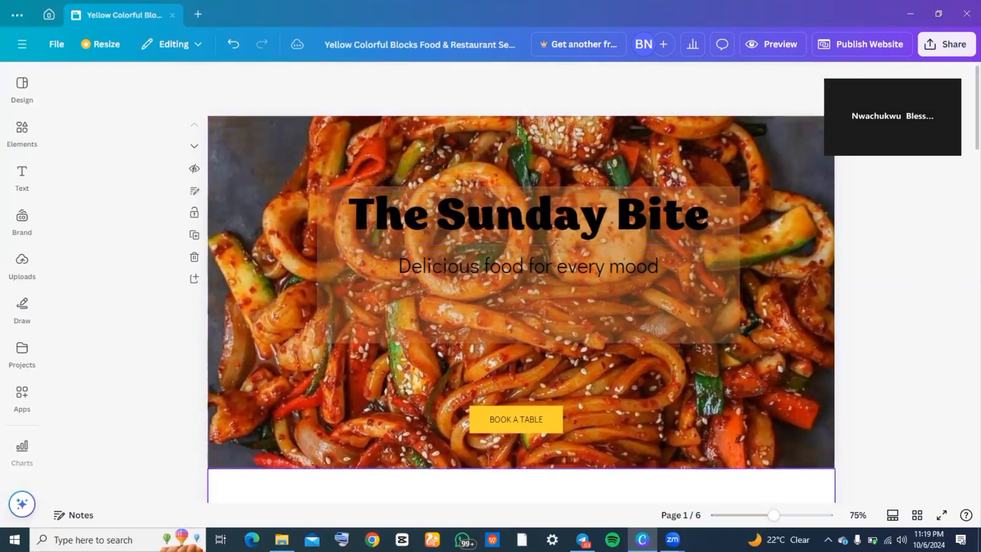
{"action": "double_click", "coordinate": [527, 216]}
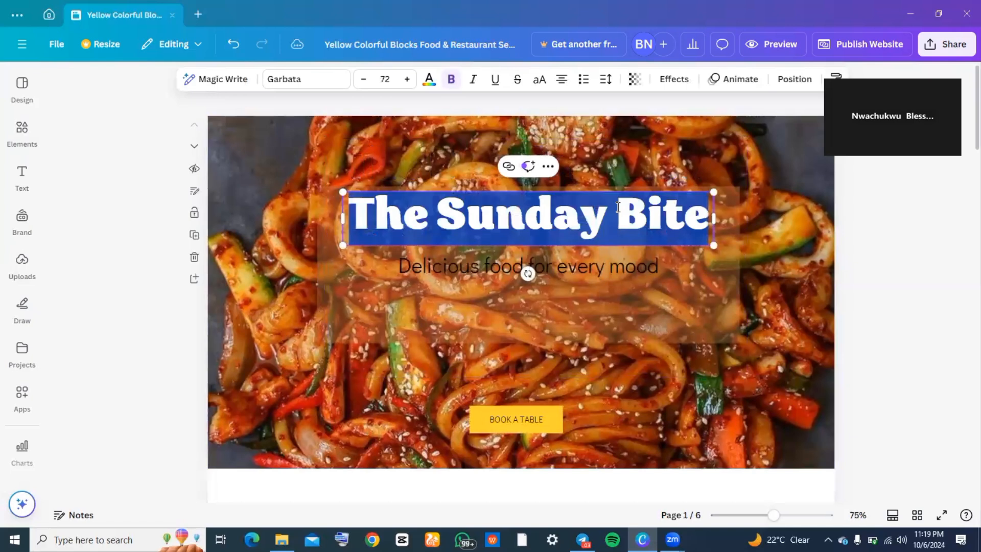
{"action": "type", "text": "luchis"}
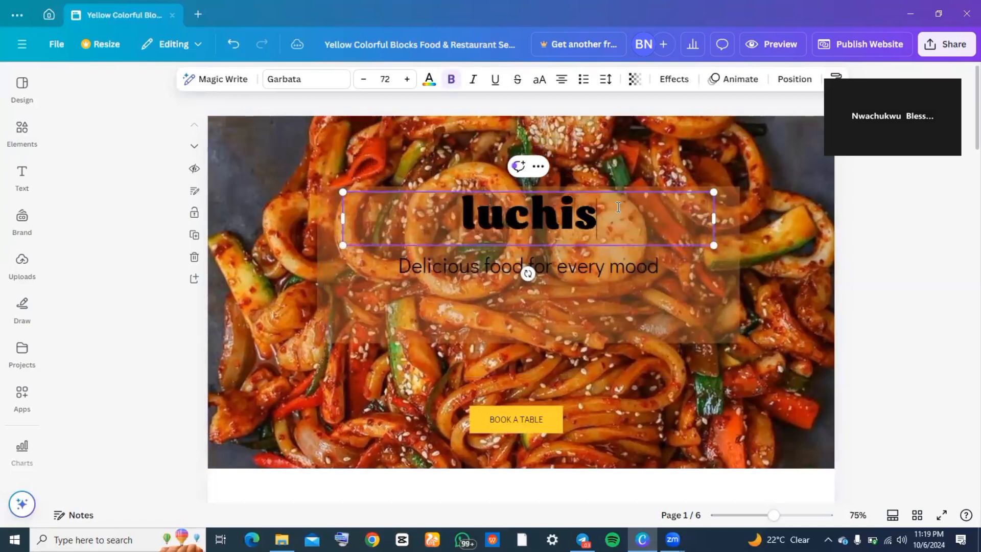
{"action": "key", "text": "Backspace"}
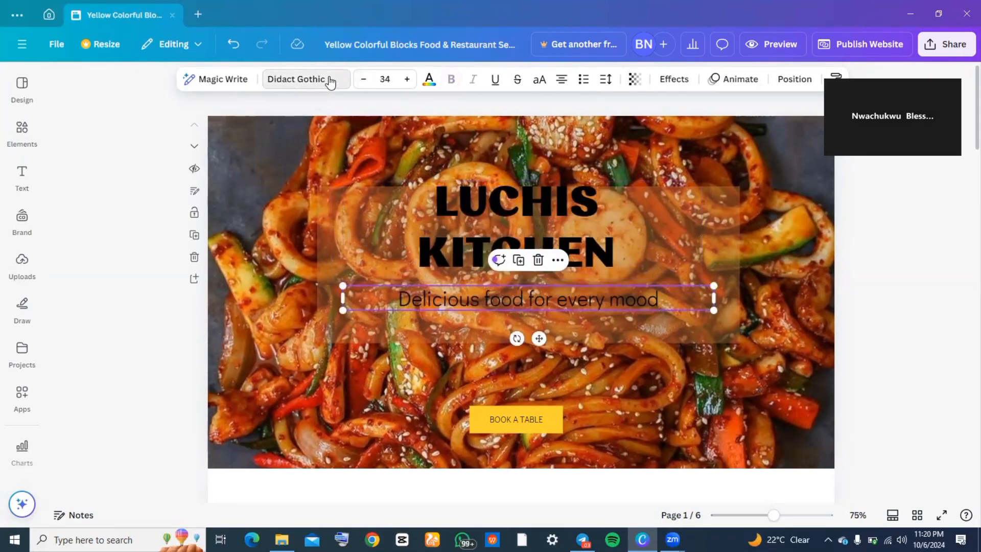
Step: Set the tagline 'Delicious food for every mood' to the Shrikhand display font
{"action": "left_click", "coordinate": [302, 80]}
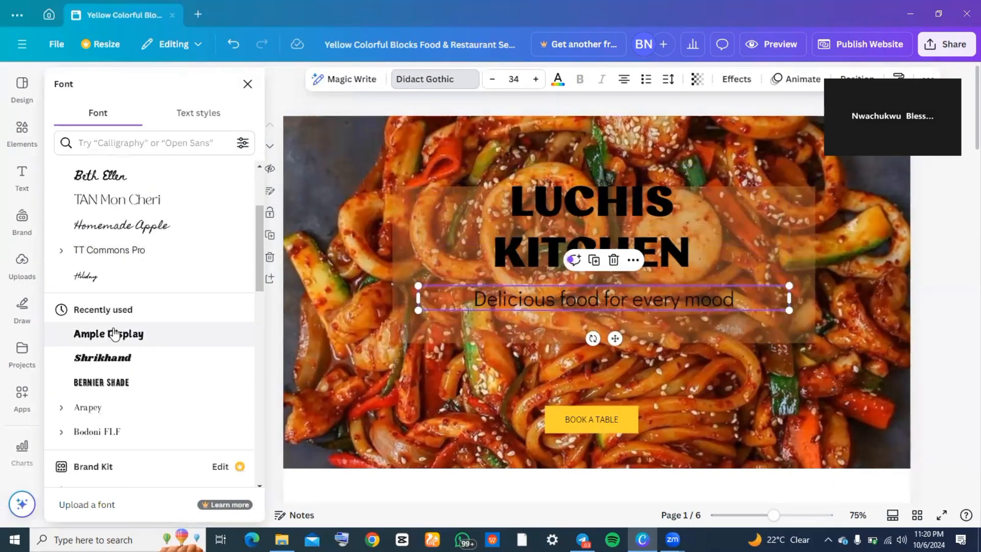
{"action": "left_click", "coordinate": [102, 357]}
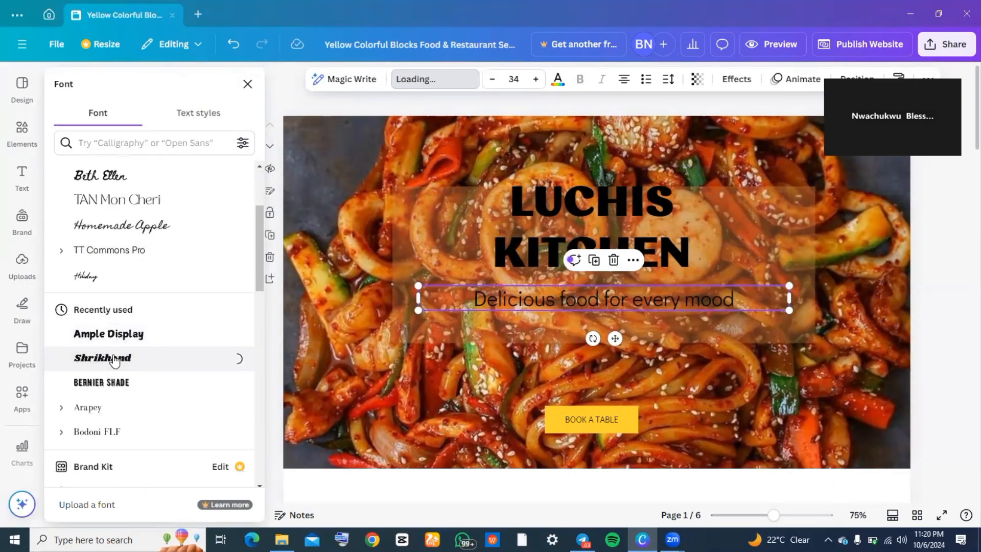
{"action": "left_click", "coordinate": [102, 358]}
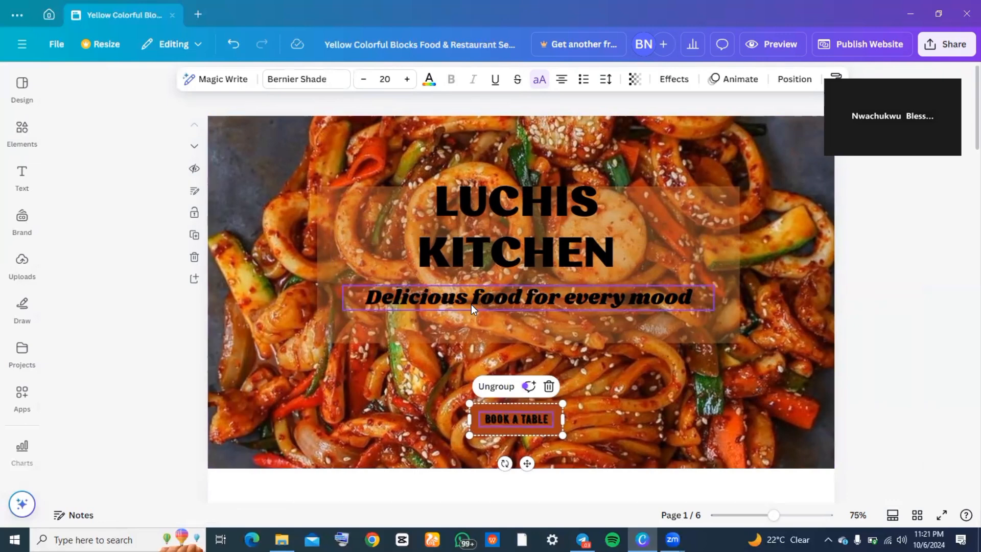
{"action": "scroll", "scroll_direction": "down", "scroll_amount": 3}
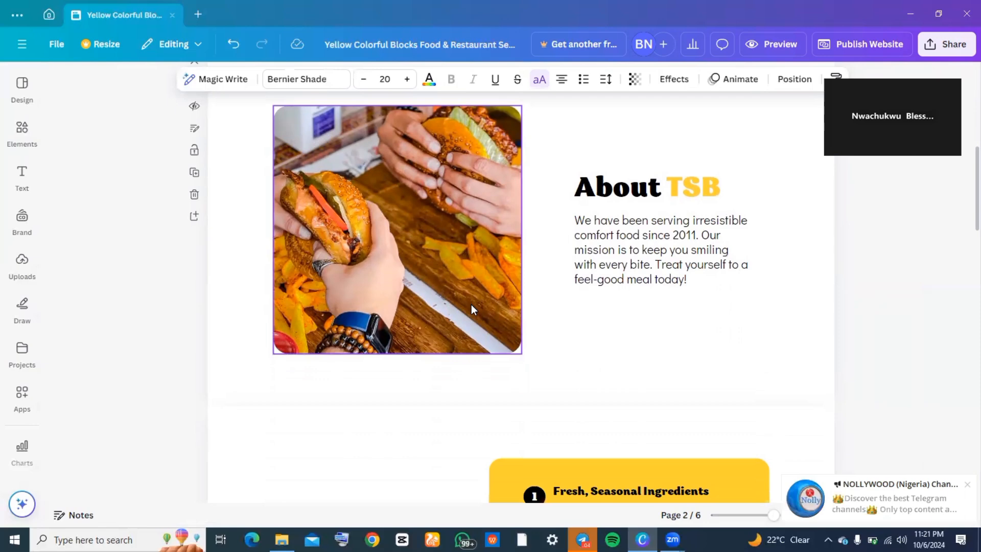
{"action": "scroll", "scroll_direction": "down", "scroll_amount": 3}
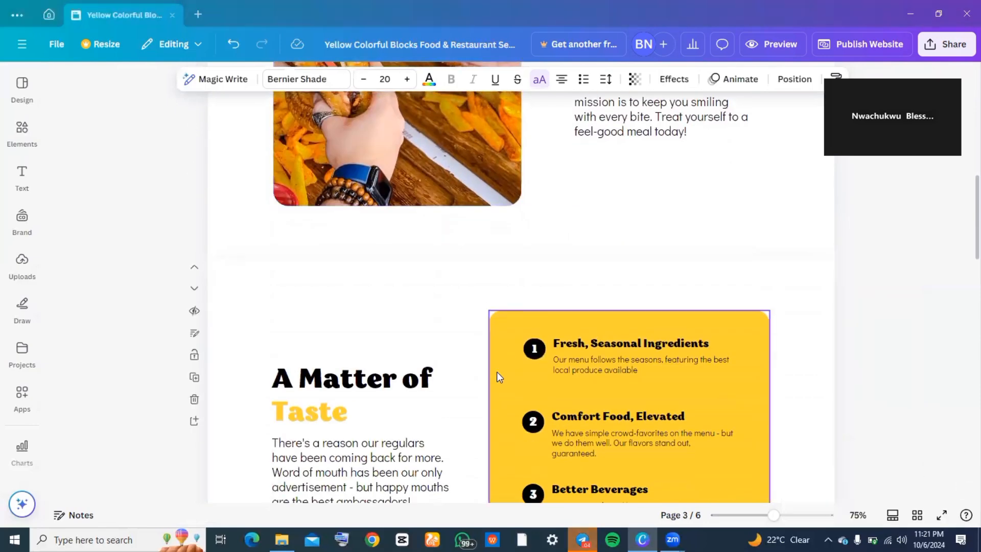
{"action": "scroll", "scroll_direction": "down", "scroll_amount": 3}
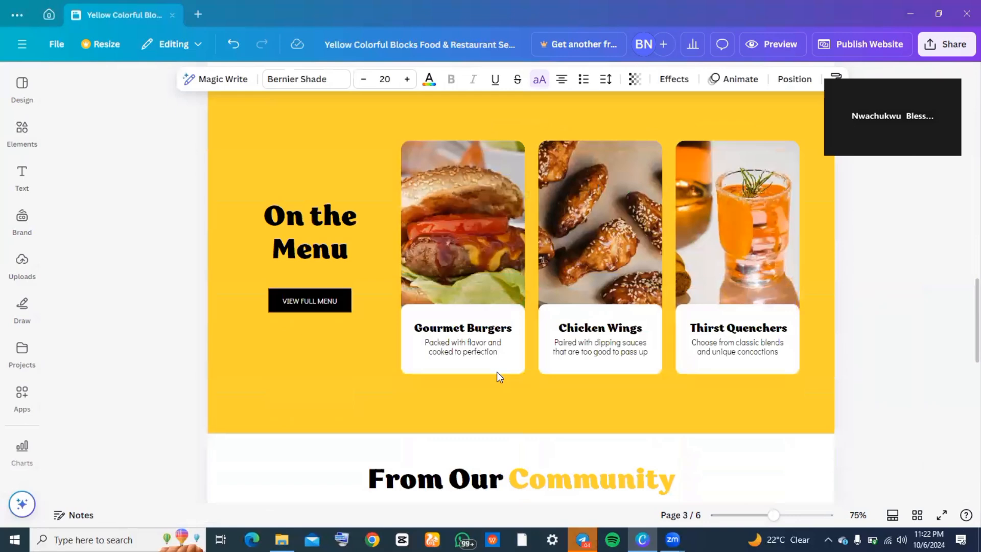
{"action": "scroll", "scroll_direction": "down", "scroll_amount": 3}
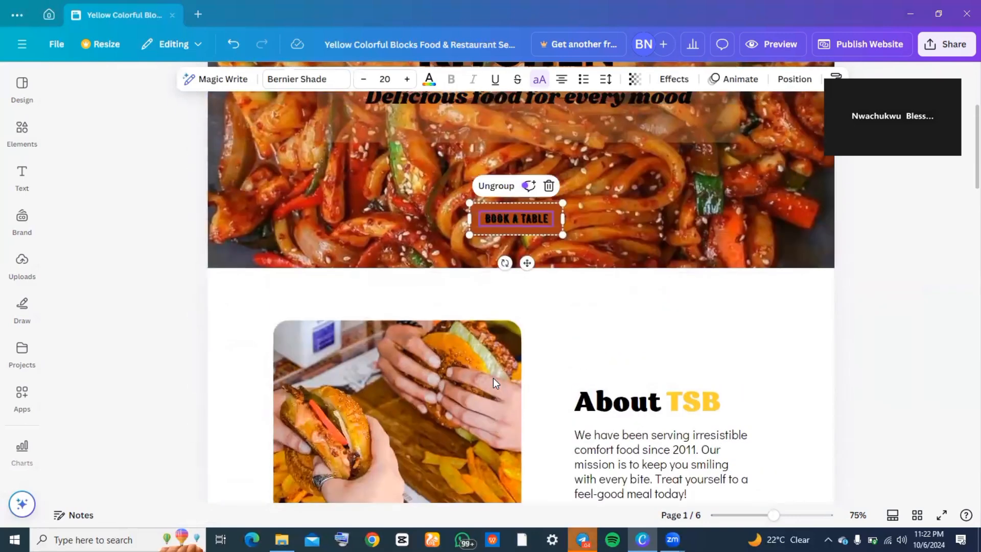
{"action": "scroll", "scroll_direction": "down", "scroll_amount": 3}
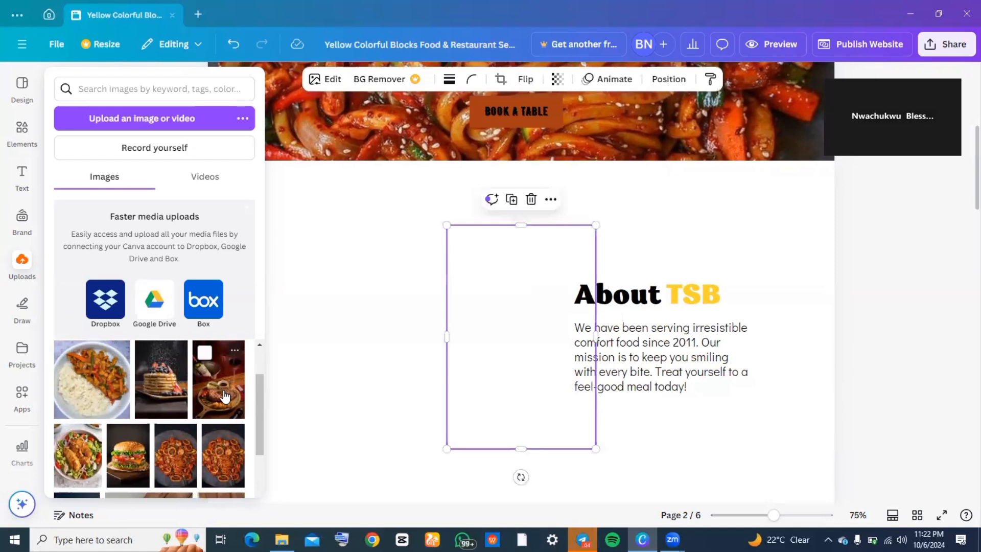
Step: Fill the About TSB frame with the steak and wine photo and adjust its crop
{"action": "left_click", "coordinate": [219, 380]}
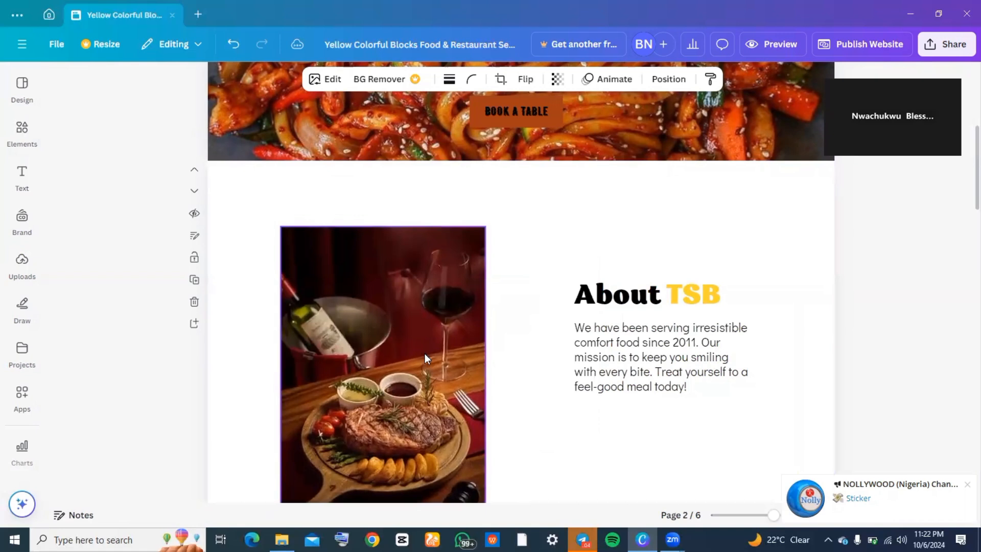
{"action": "left_click", "coordinate": [425, 359]}
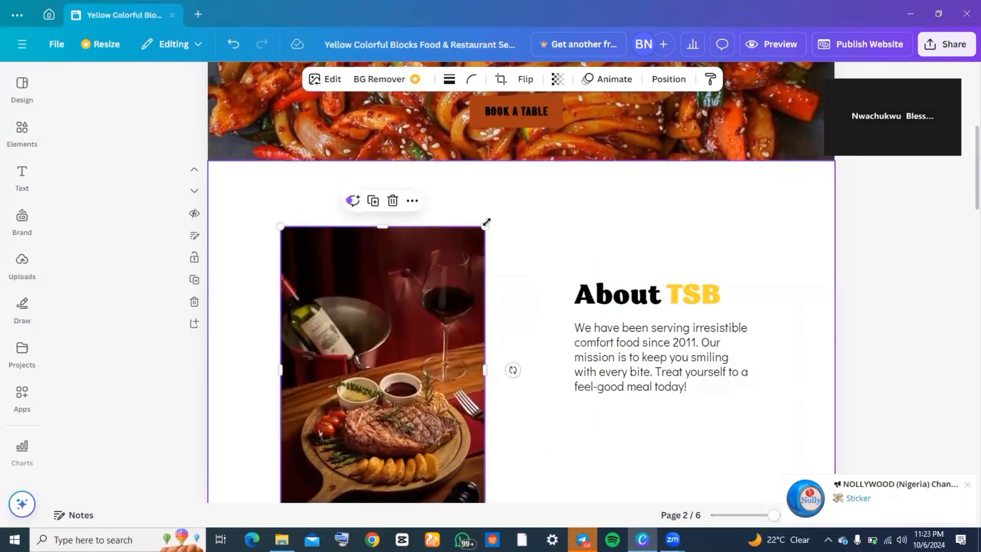
{"action": "double_click", "coordinate": [647, 295]}
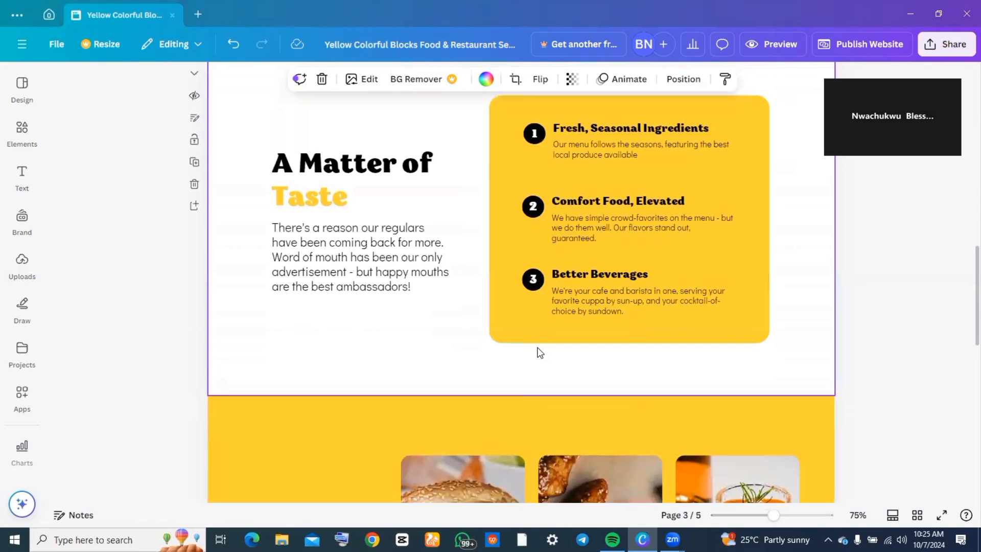
{"action": "scroll", "scroll_direction": "down", "scroll_amount": 3}
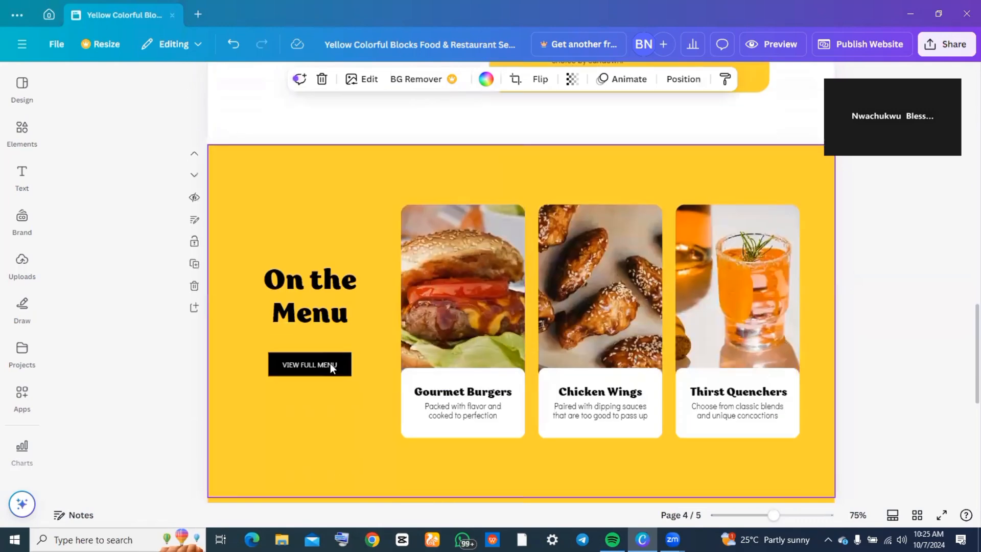
{"action": "left_click", "coordinate": [310, 364]}
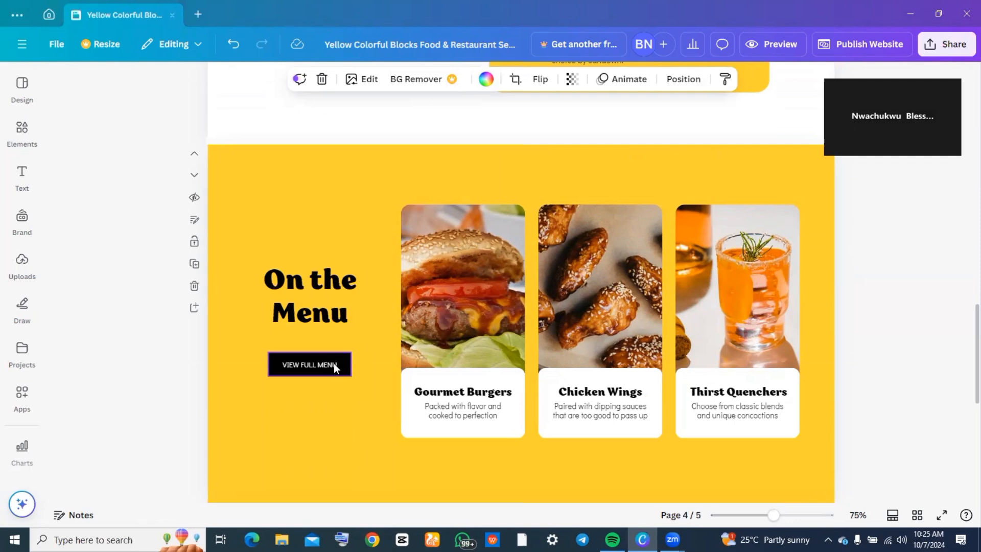
{"action": "right_click", "coordinate": [310, 364]}
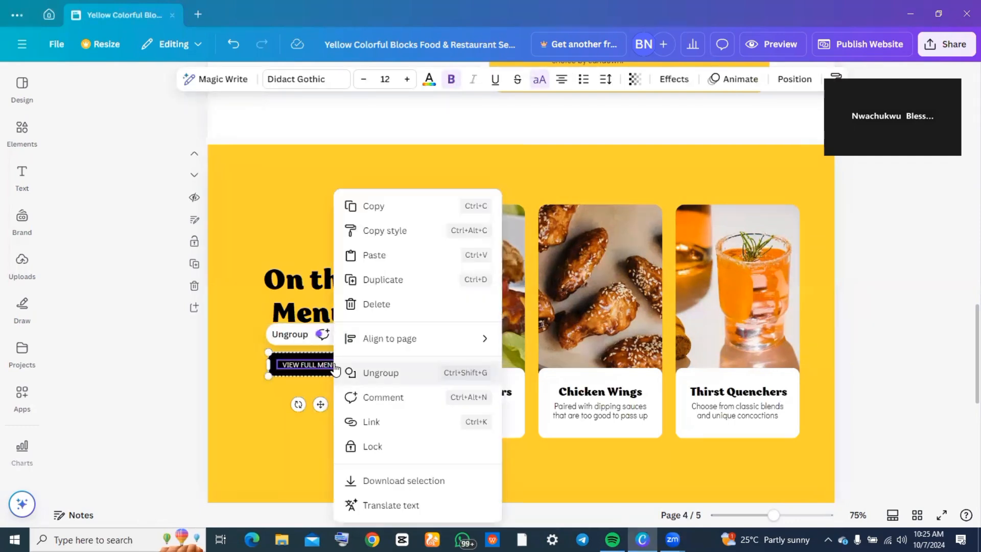
{"action": "mouse_move", "coordinate": [399, 442]}
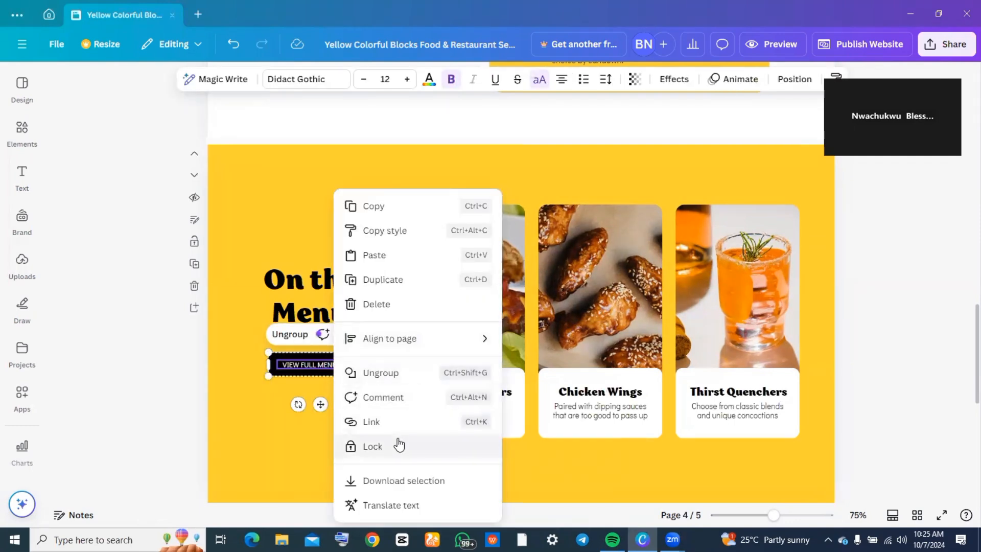
{"action": "left_click", "coordinate": [371, 420]}
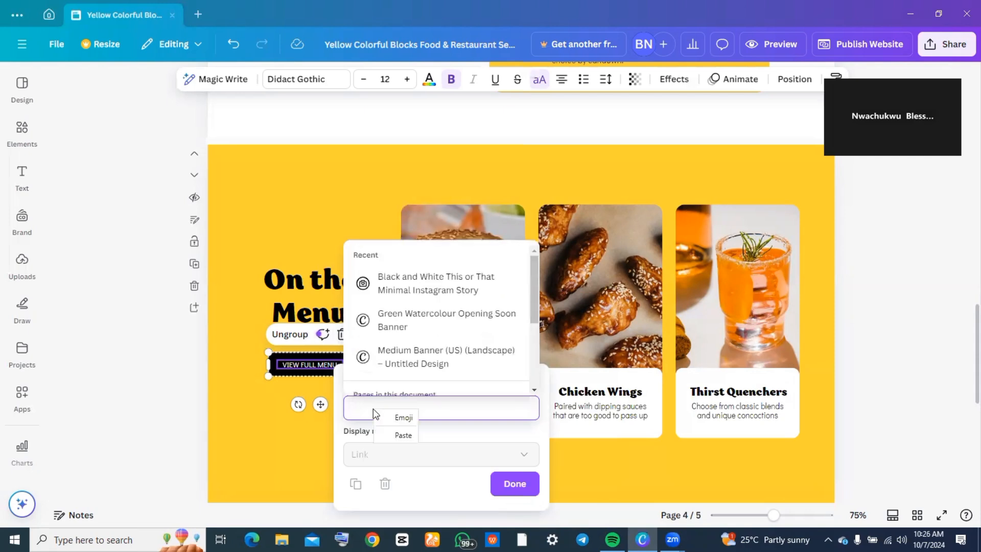
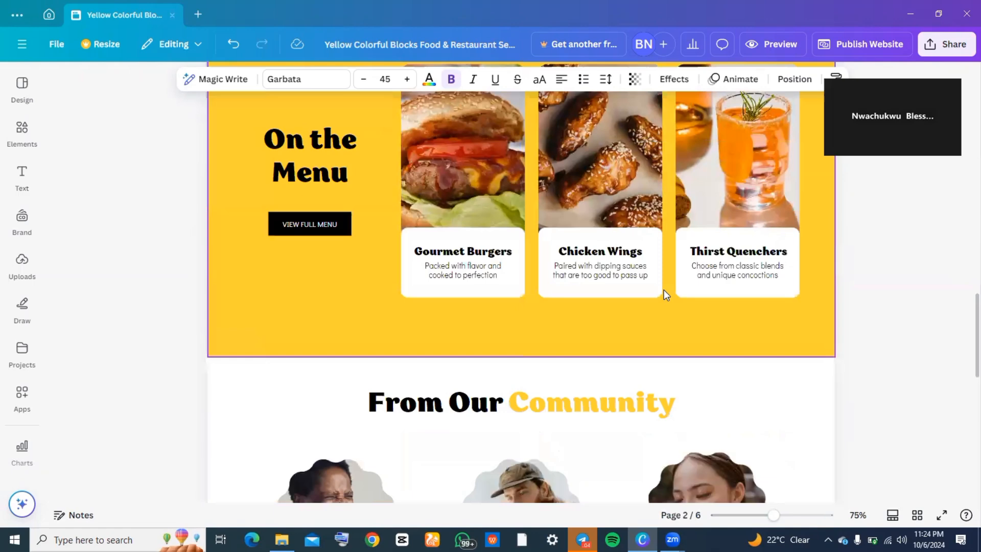
Step: Remove the From Our Community testimonials page, leaving a five-page site
{"action": "scroll", "scroll_direction": "down", "scroll_amount": 3}
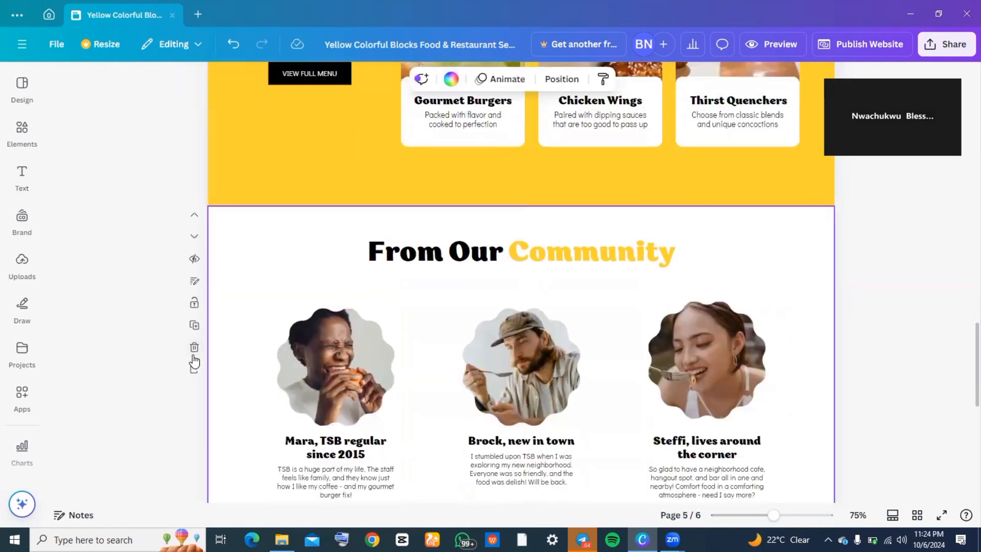
{"action": "left_click", "coordinate": [194, 347]}
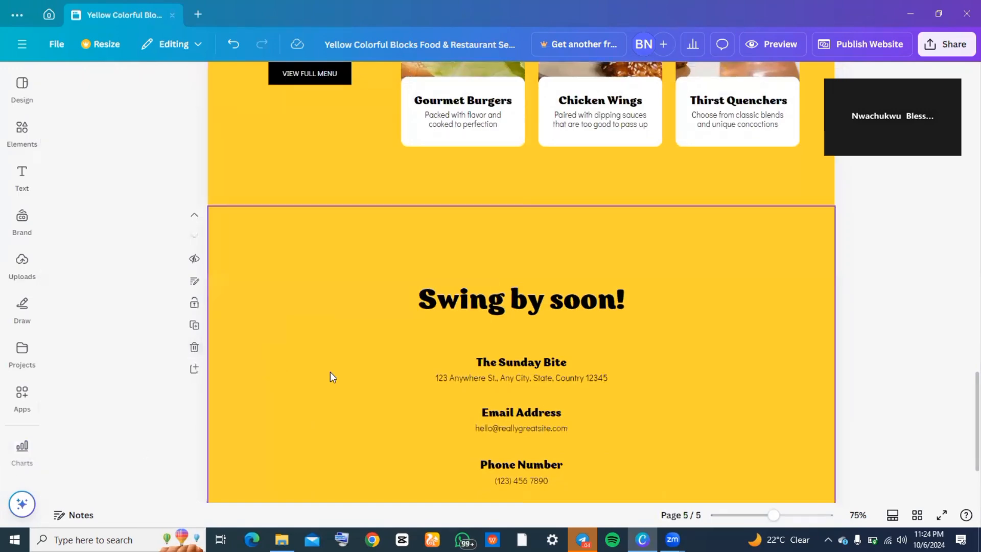
{"action": "scroll", "scroll_direction": "up", "scroll_amount": 3}
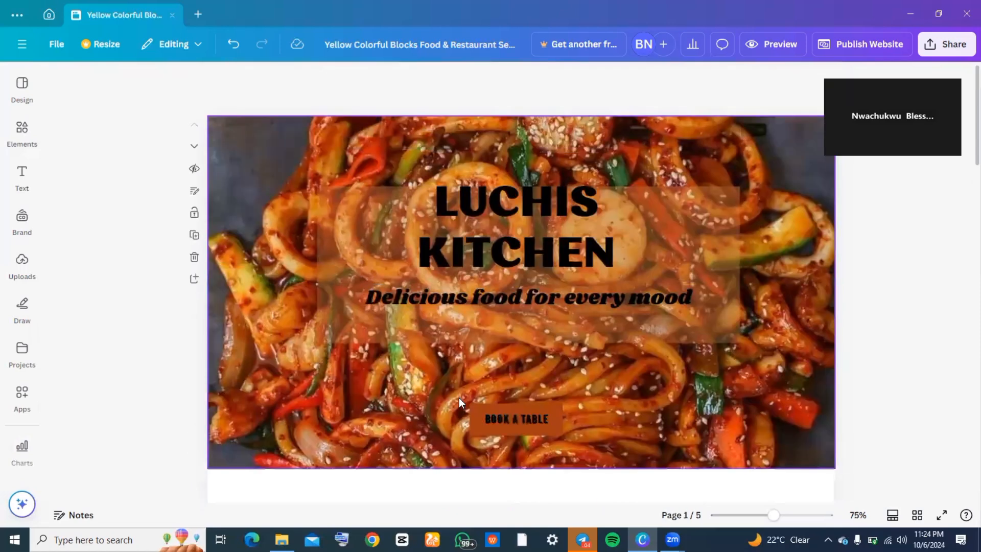
{"action": "mouse_move", "coordinate": [843, 50]}
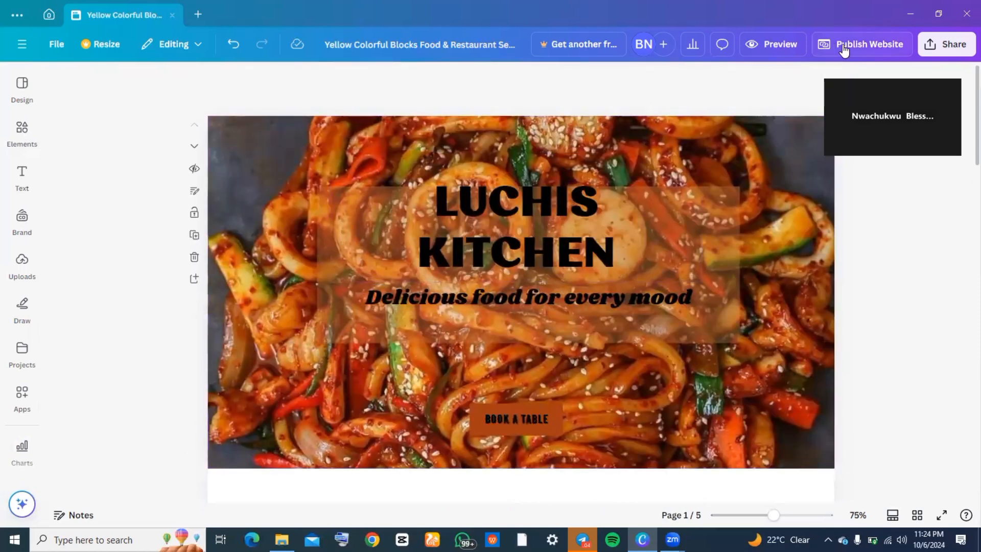